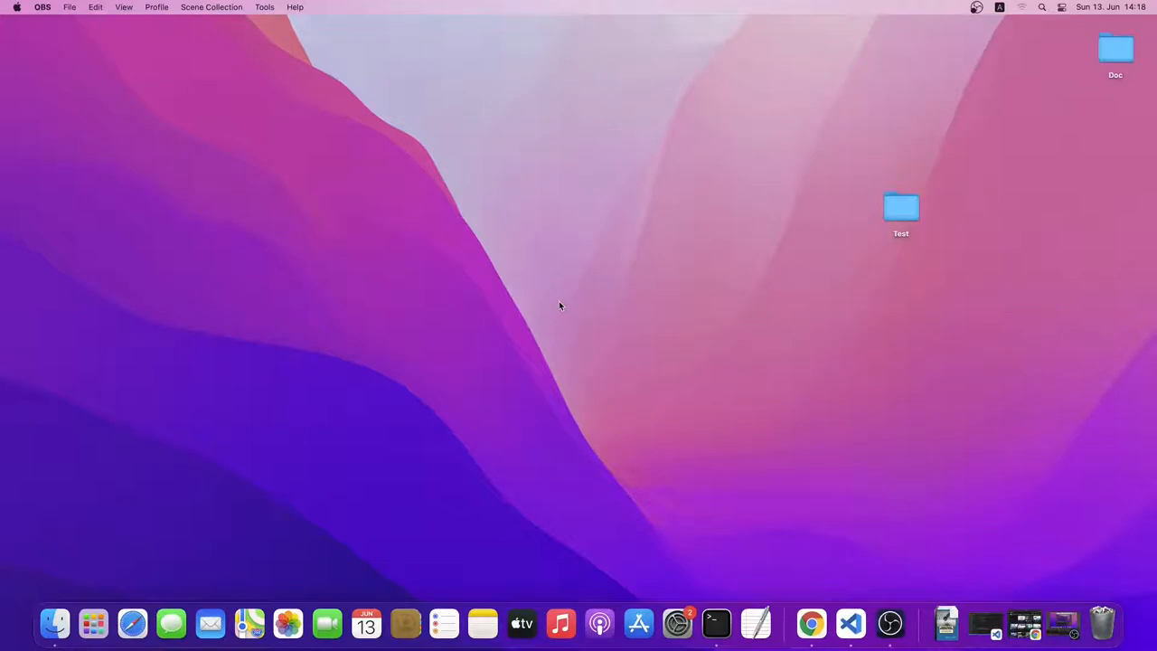
{"action": "mouse_move", "coordinate": [365, 352]}
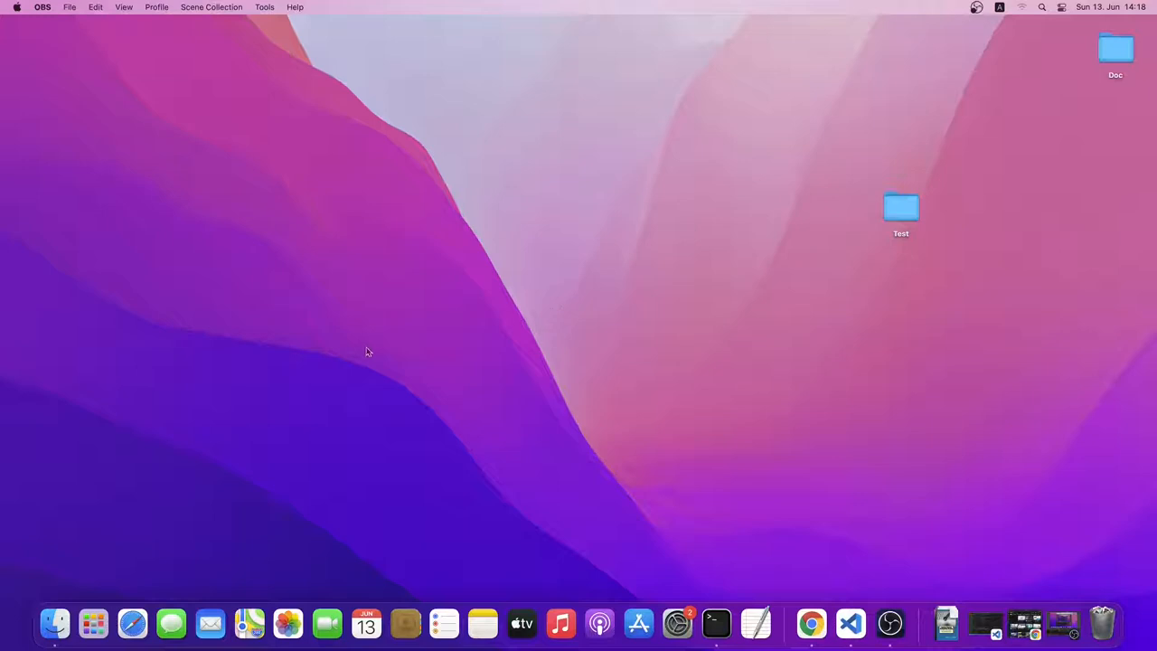
- Drag Calculator from the Launchpad grid into the Dock
{"action": "left_click", "coordinate": [94, 621]}
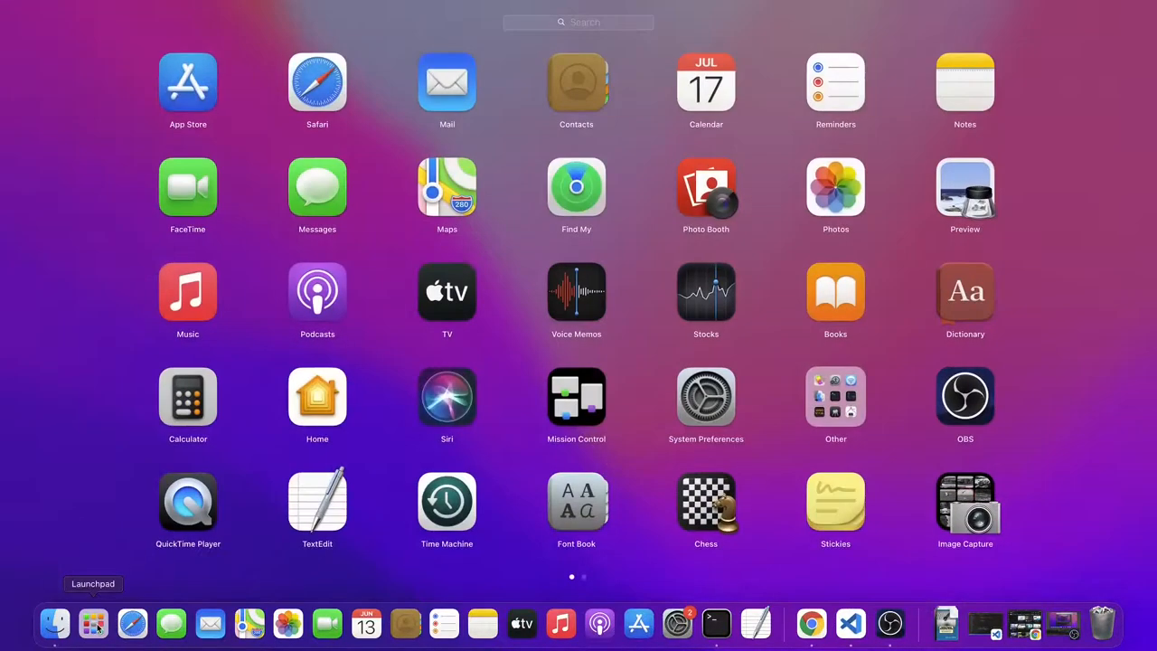
{"action": "mouse_move", "coordinate": [268, 413]}
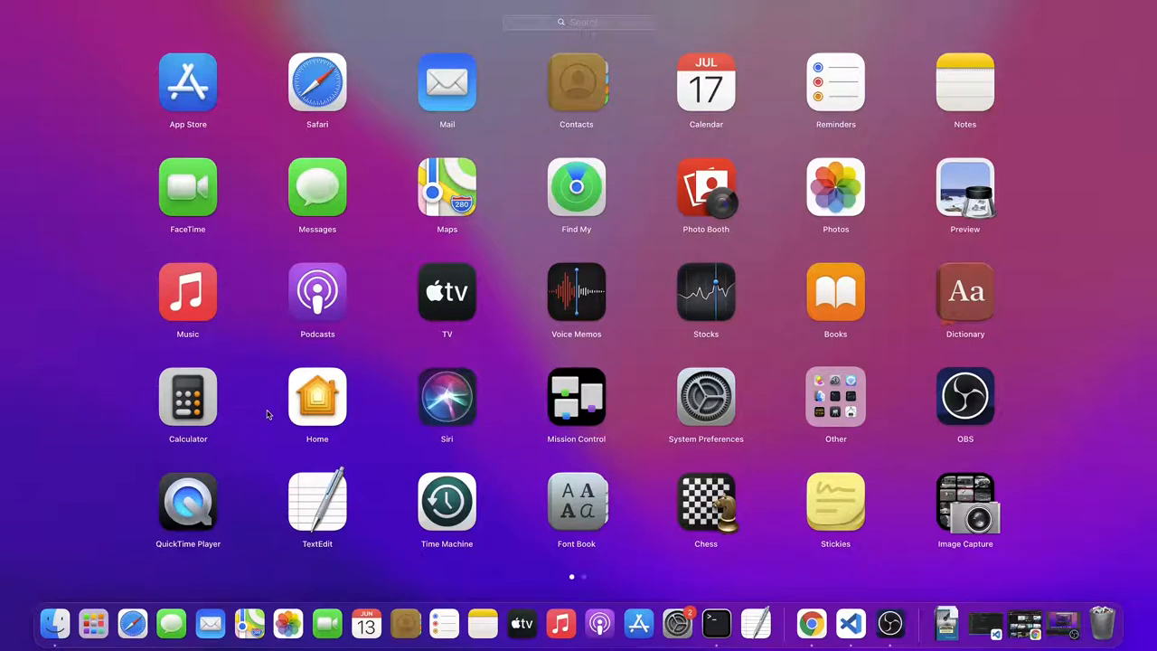
{"action": "mouse_move", "coordinate": [268, 414]}
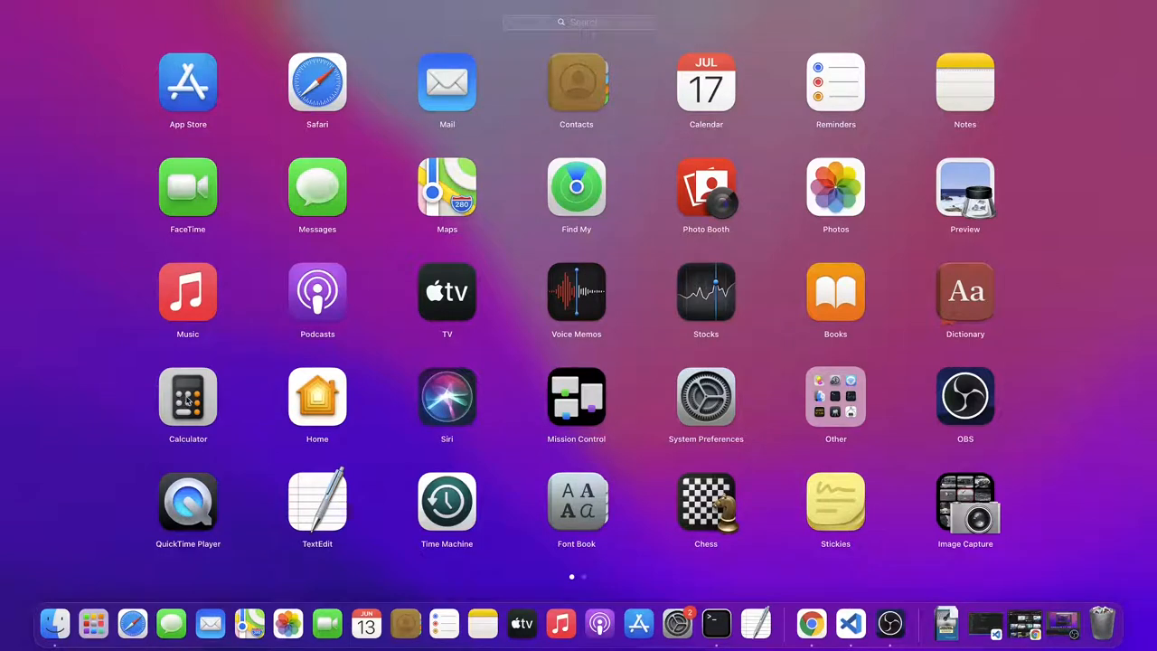
{"action": "left_click_drag", "start_coordinate": [188, 398], "coordinate": [357, 553]}
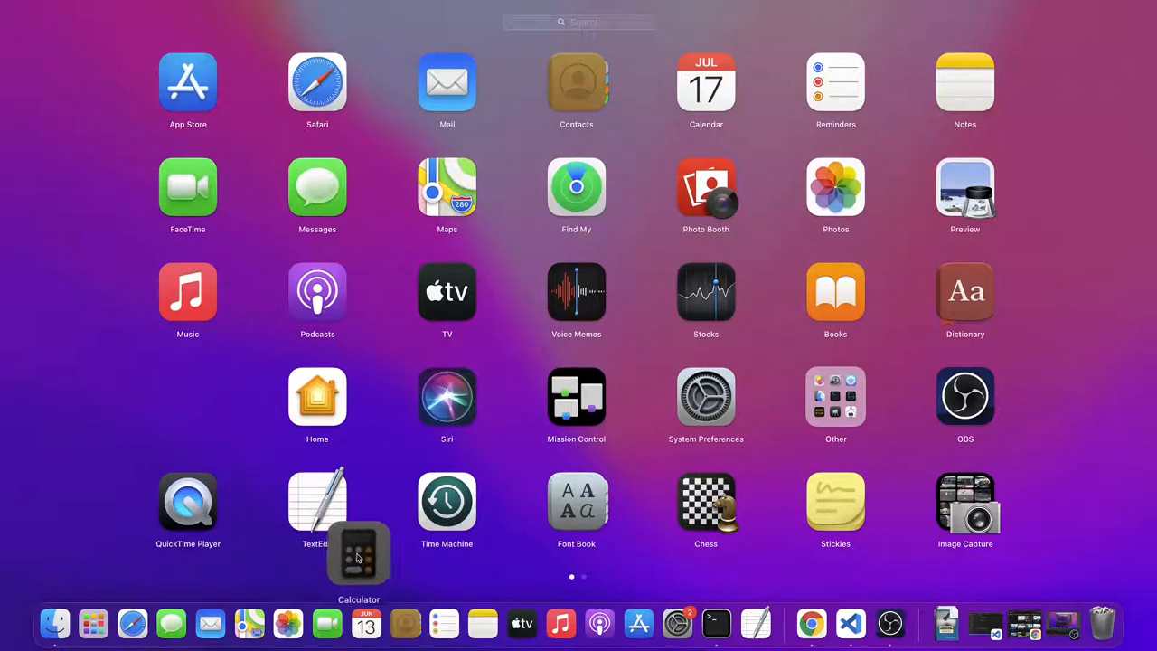
{"action": "left_click_drag", "start_coordinate": [358, 556], "coordinate": [188, 397]}
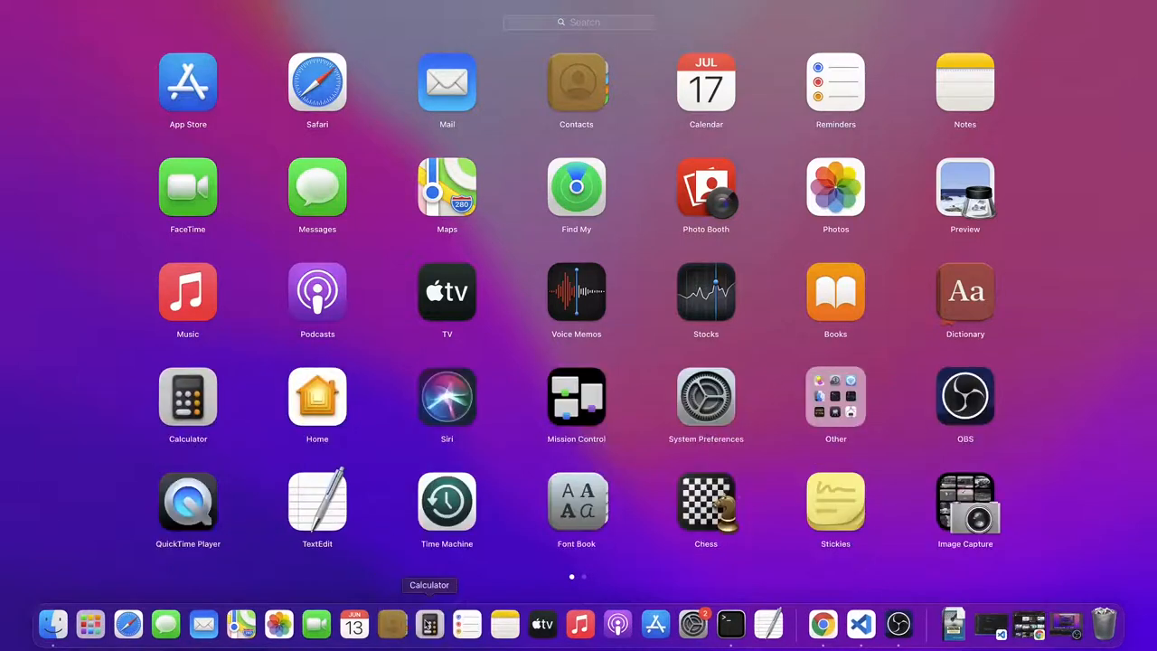
{"action": "mouse_move", "coordinate": [430, 597]}
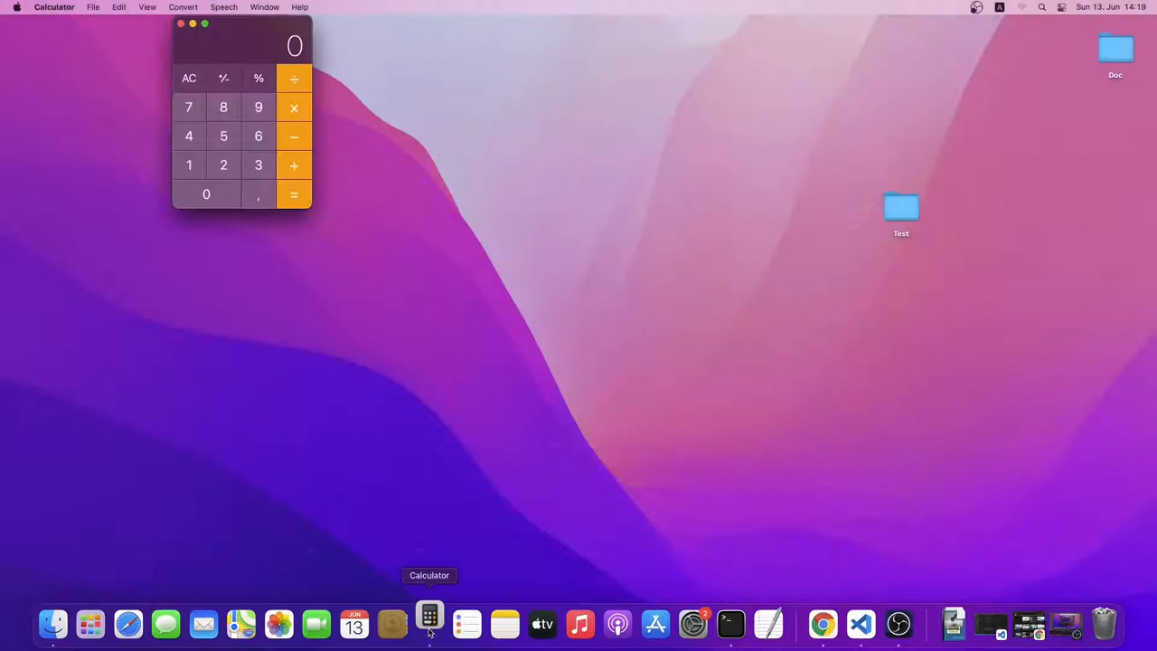
{"action": "mouse_move", "coordinate": [238, 274]}
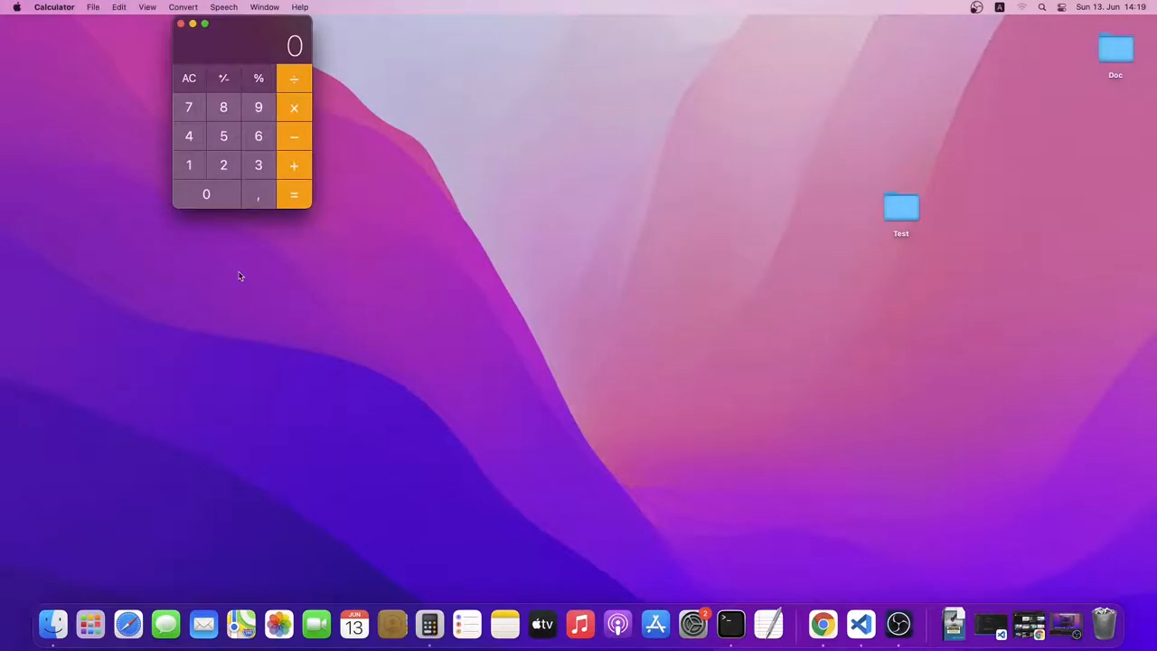
{"action": "mouse_move", "coordinate": [170, 58]}
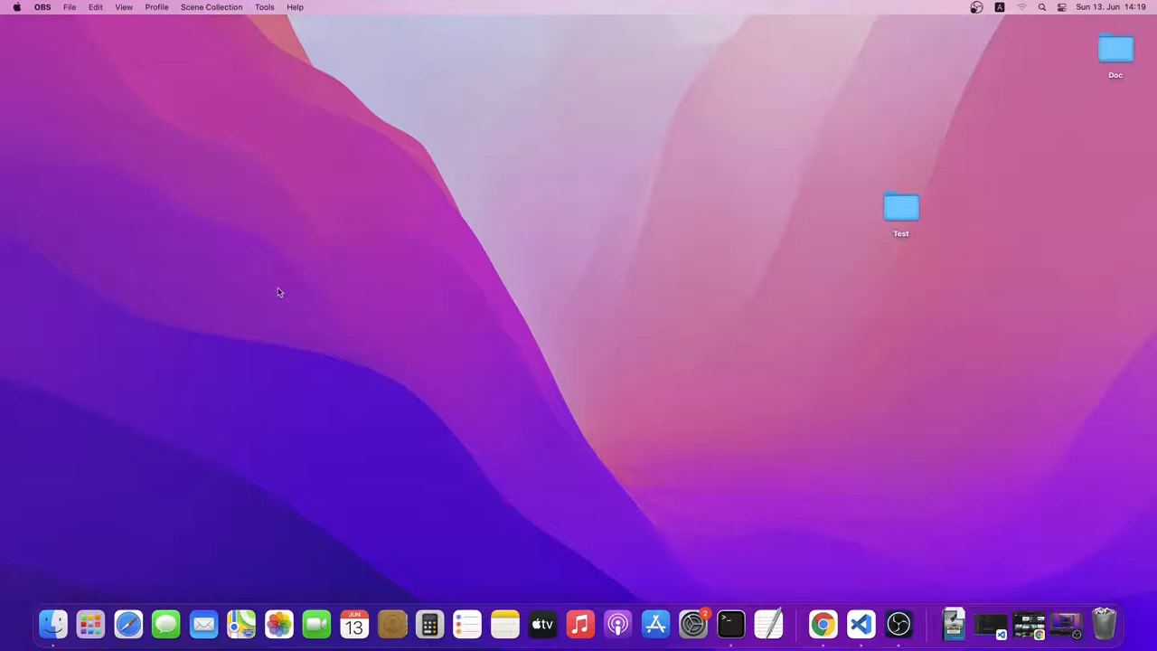
{"action": "mouse_move", "coordinate": [250, 324]}
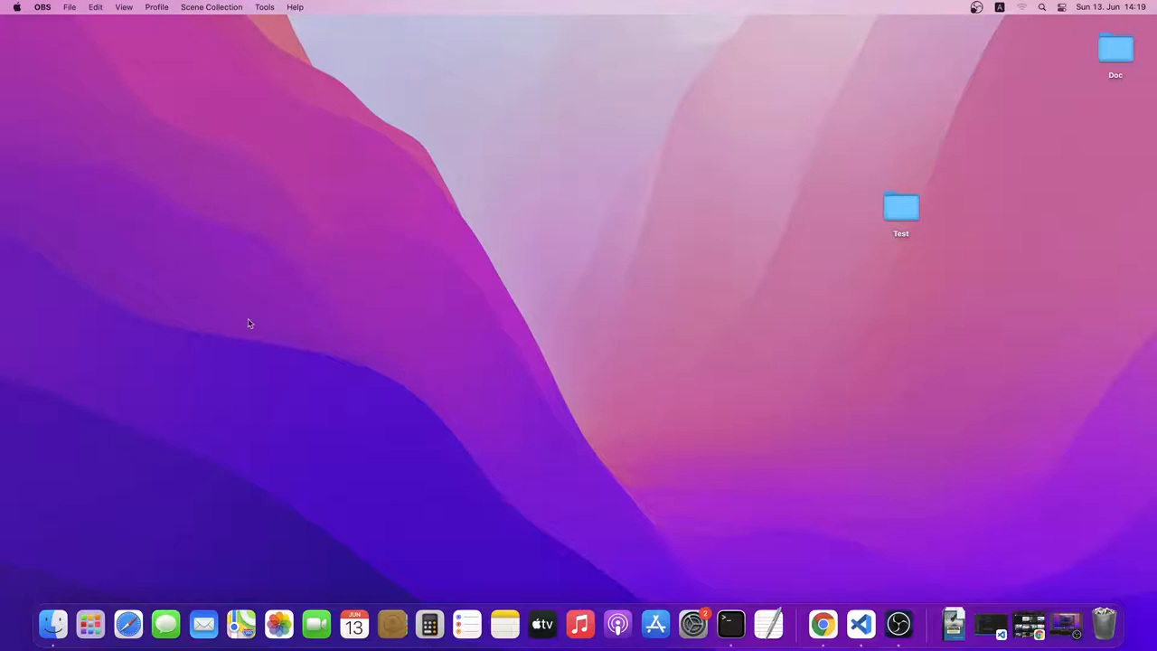
{"action": "mouse_move", "coordinate": [90, 624]}
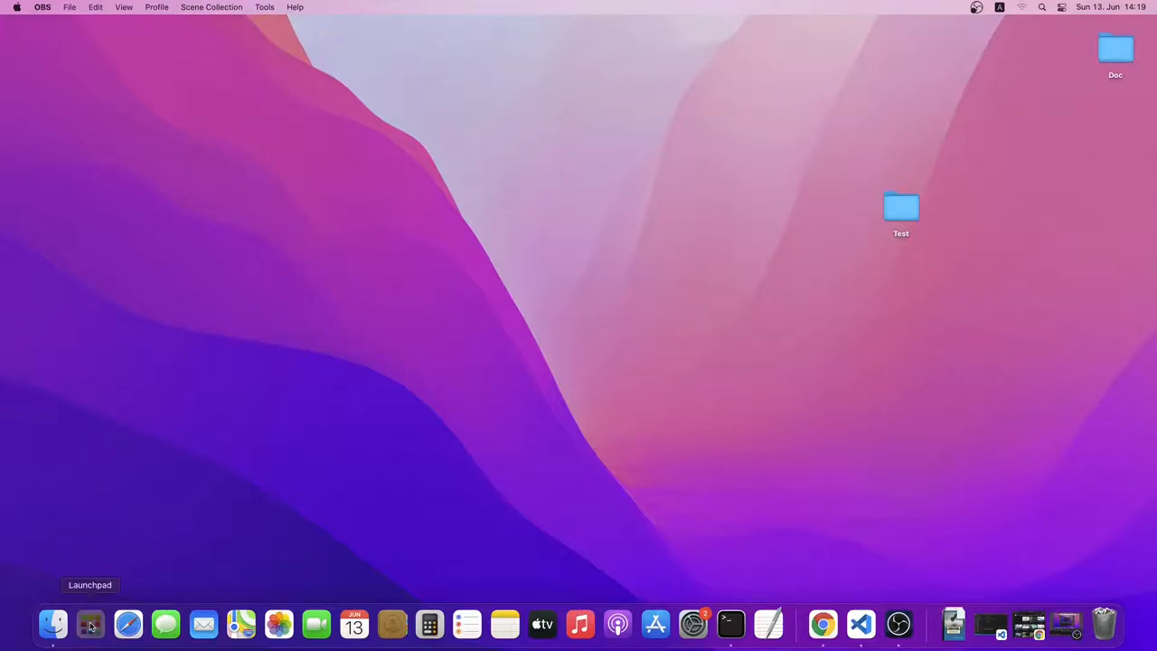
- Reopen Launchpad and expand the Other utilities group to reach Screenshot
{"action": "left_click", "coordinate": [90, 623]}
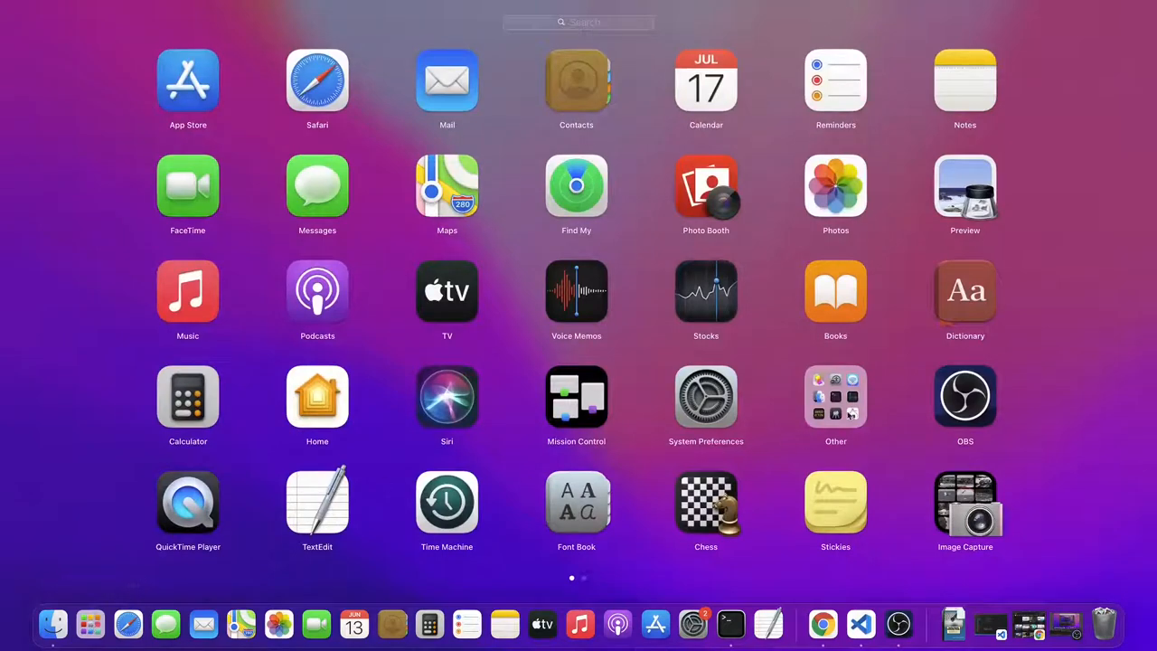
{"action": "left_click", "coordinate": [835, 394]}
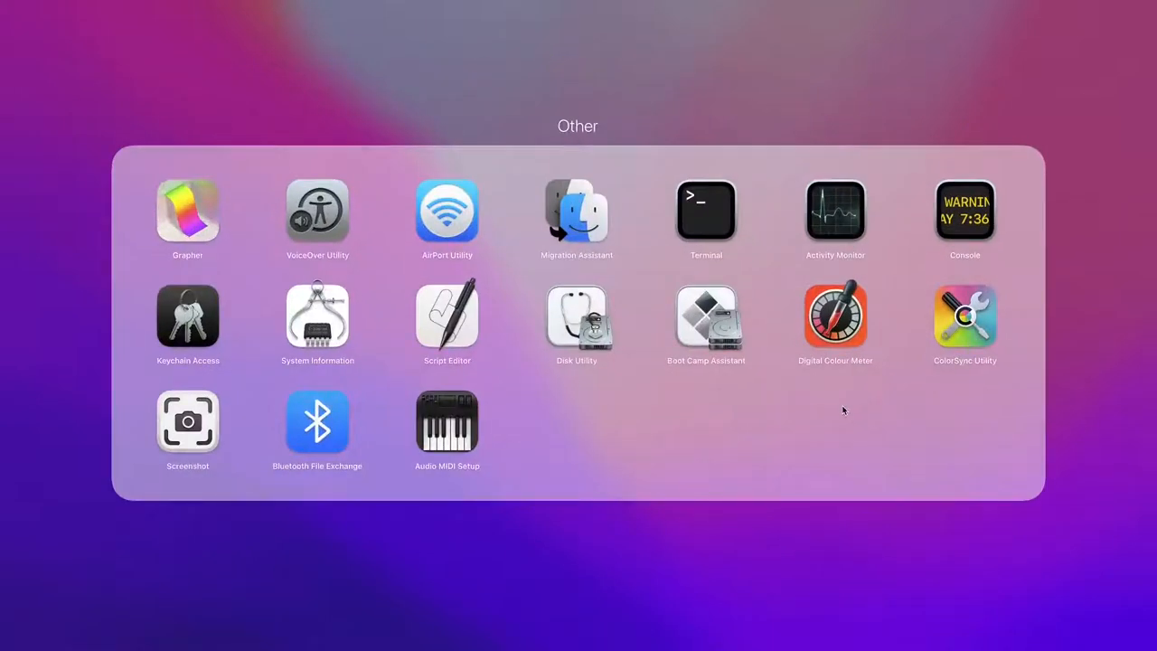
{"action": "mouse_move", "coordinate": [224, 479]}
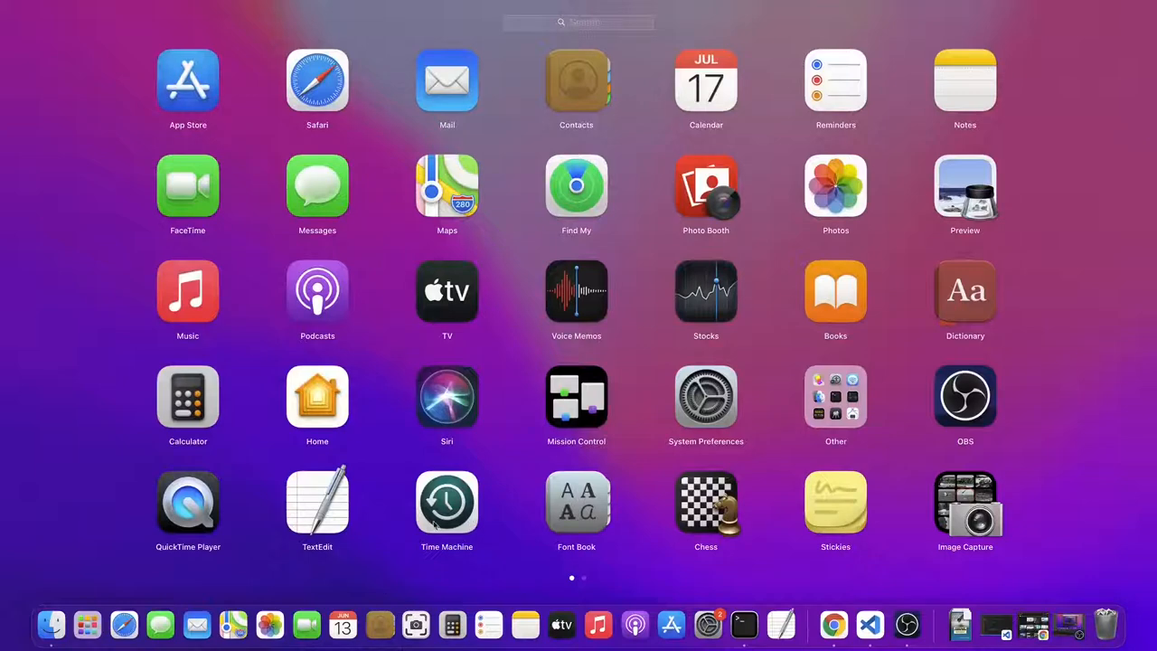
{"action": "mouse_move", "coordinate": [416, 624]}
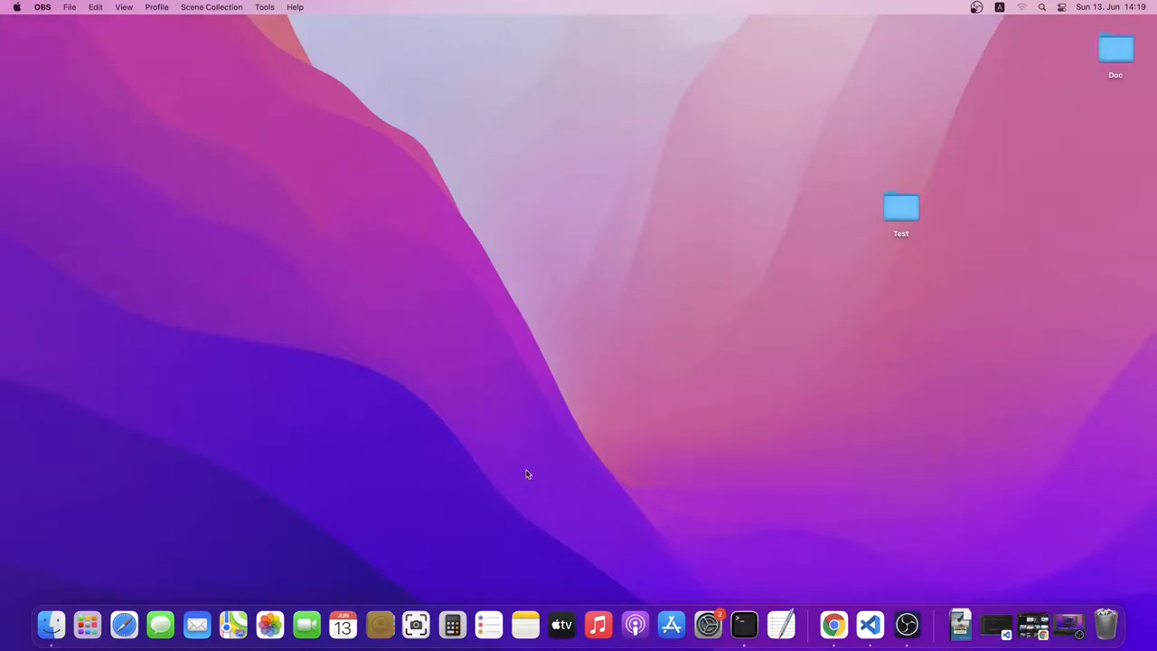
{"action": "mouse_move", "coordinate": [430, 595]}
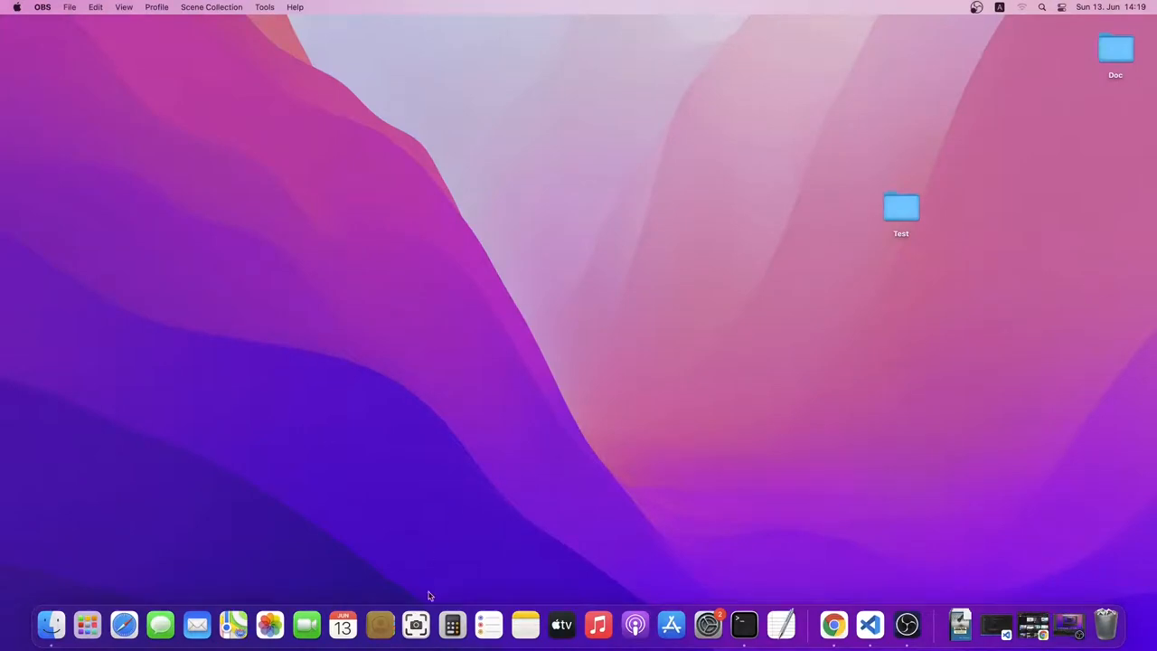
{"action": "mouse_move", "coordinate": [416, 626]}
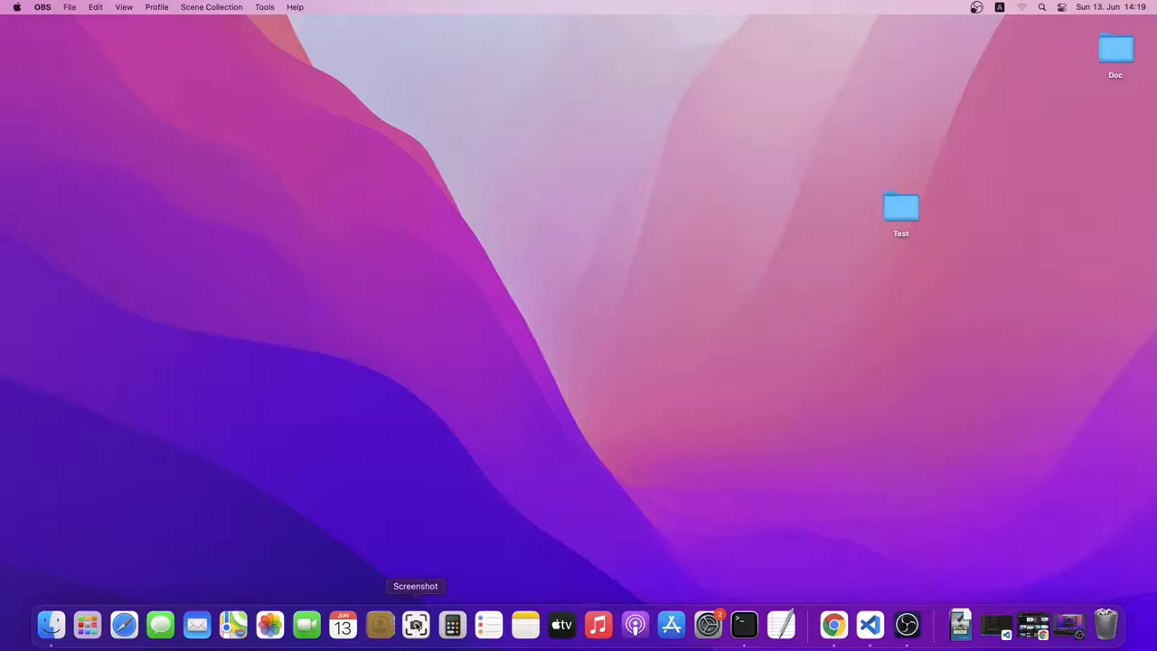
- Remove Screenshot from the Dock via its Remove from Dock option
{"action": "right_click", "coordinate": [416, 625]}
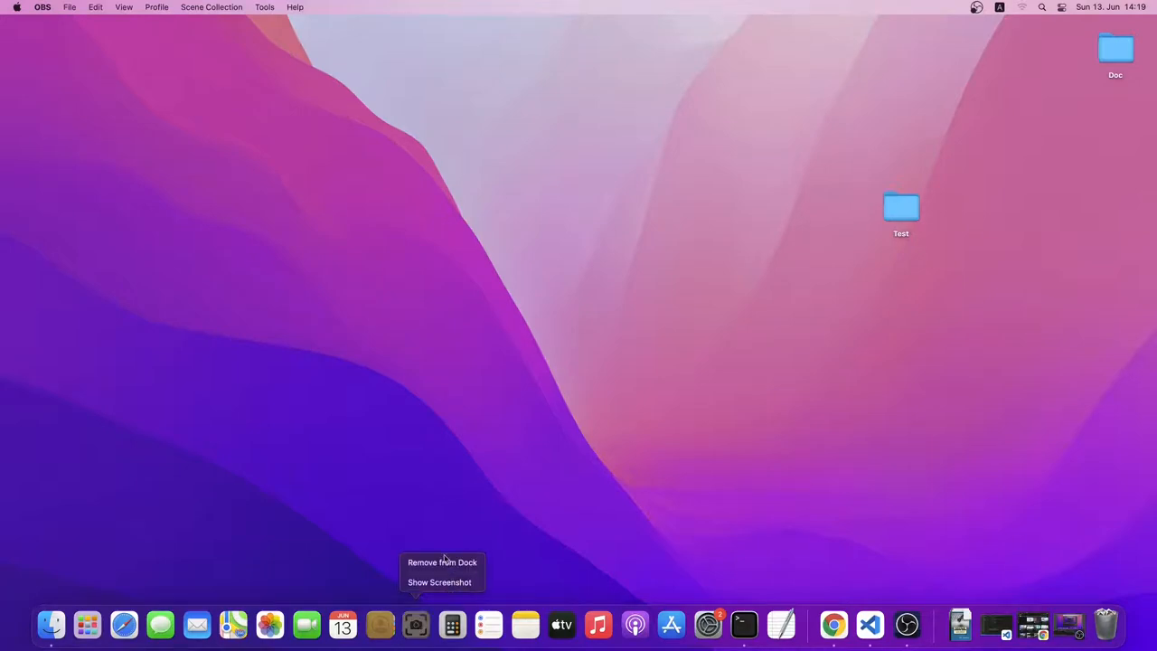
{"action": "left_click", "coordinate": [442, 562]}
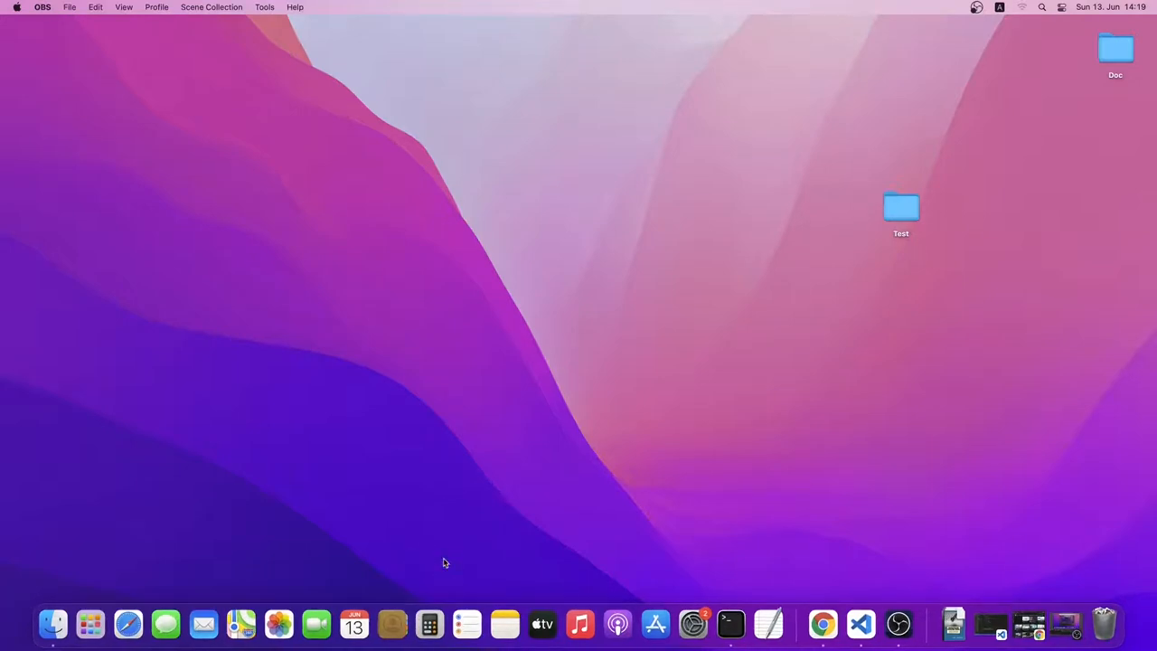
{"action": "mouse_move", "coordinate": [546, 434]}
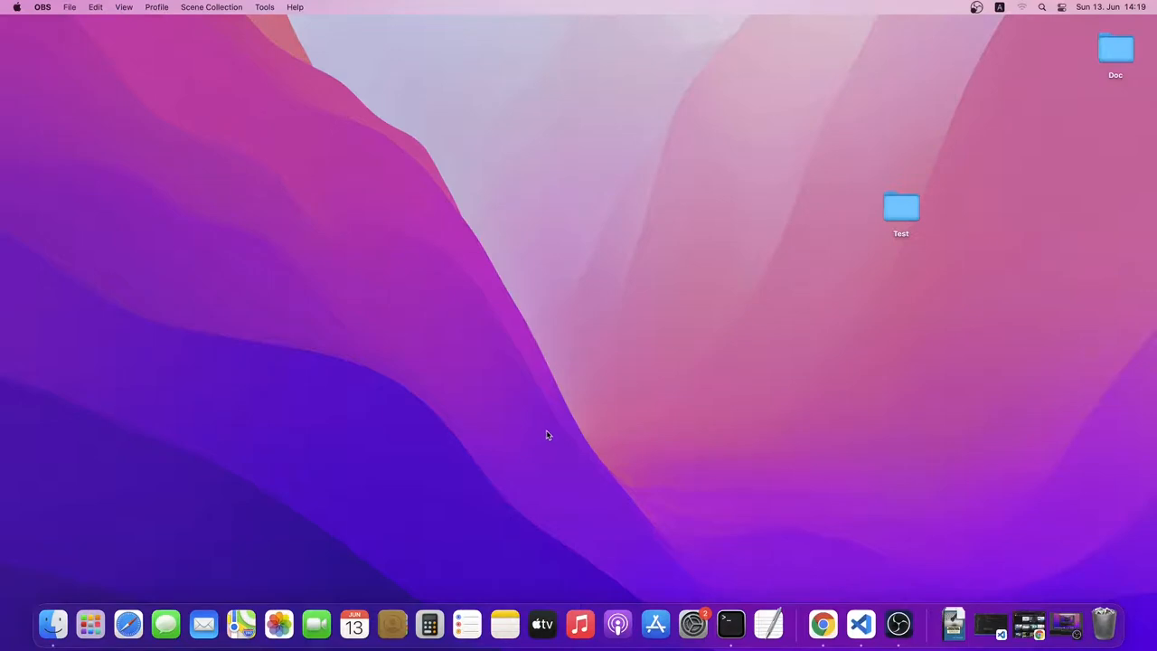
{"action": "mouse_move", "coordinate": [420, 329]}
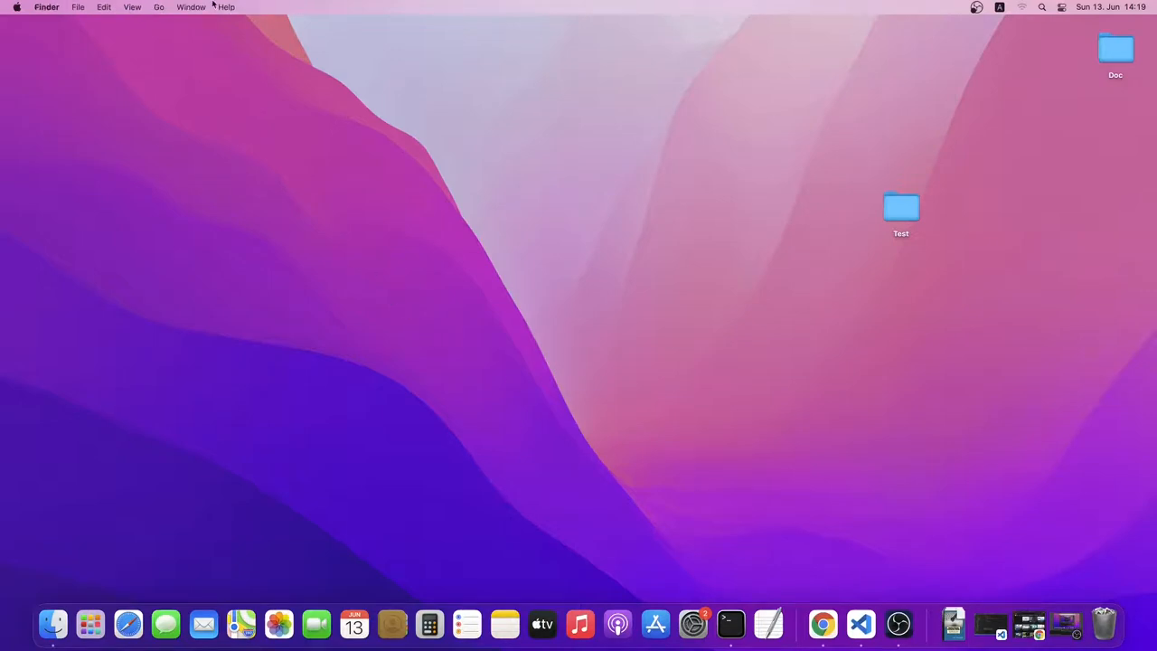
- Go to Applications in Finder and drag Numbers into the Dock
{"action": "left_click", "coordinate": [159, 8]}
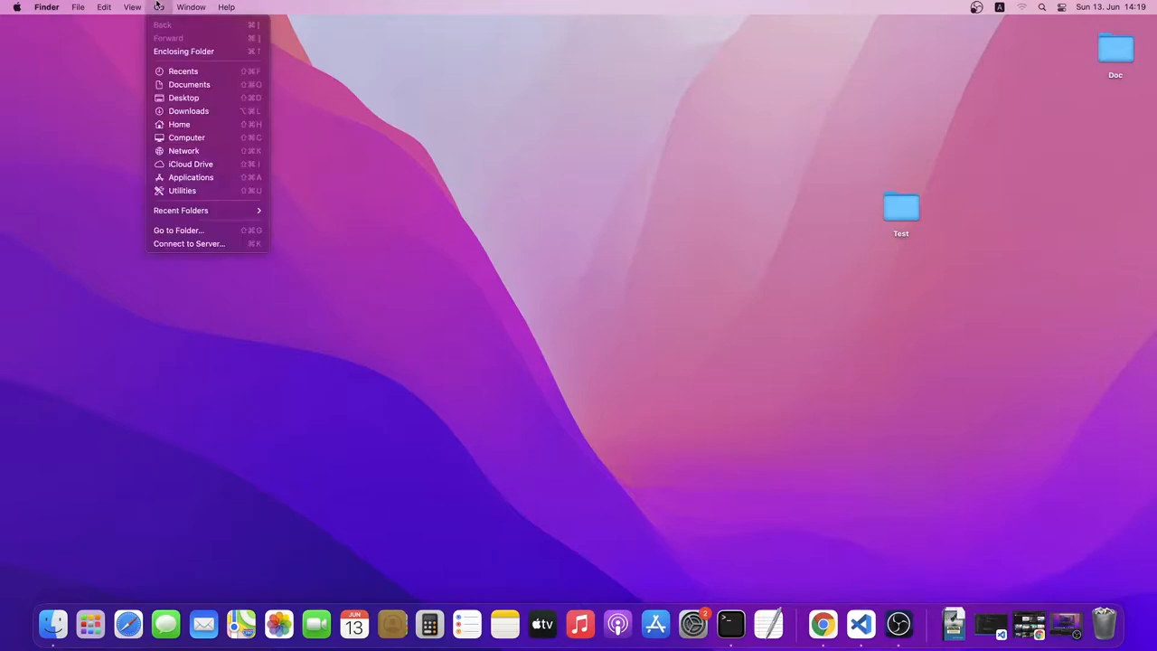
{"action": "mouse_move", "coordinate": [191, 177]}
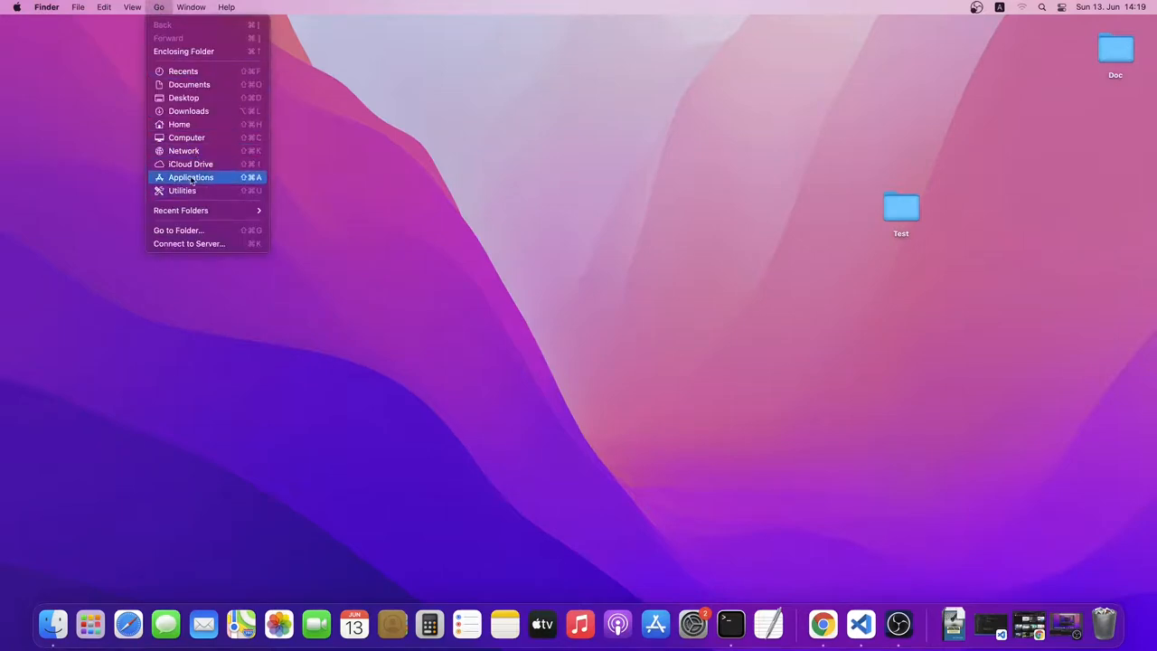
{"action": "left_click", "coordinate": [192, 177]}
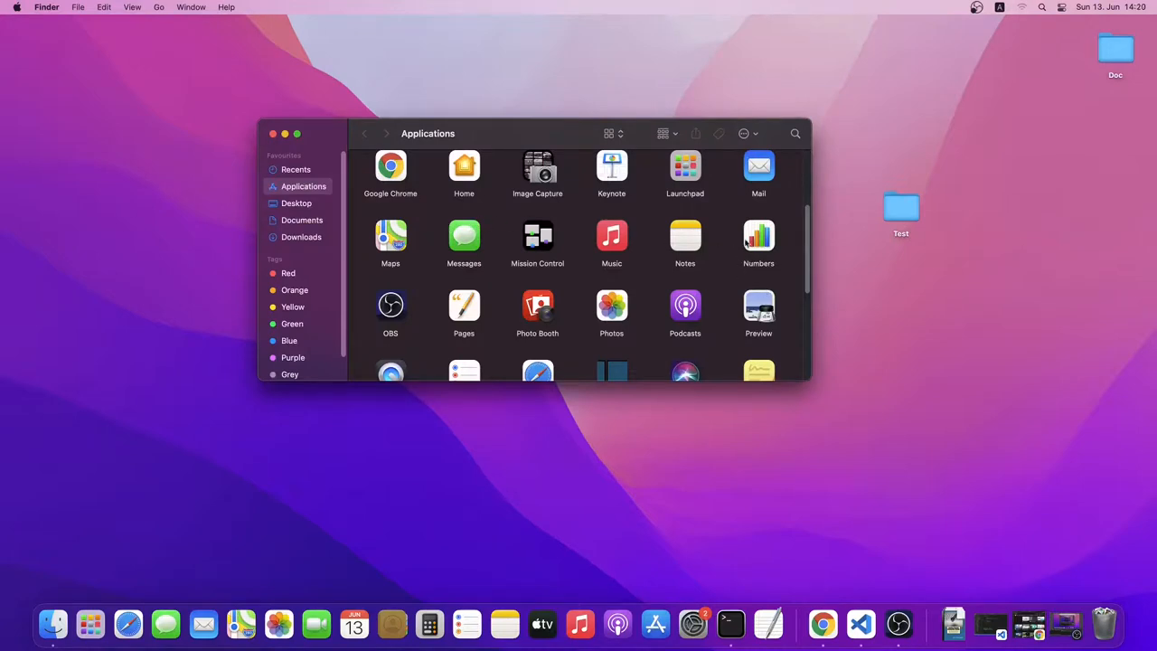
{"action": "left_click_drag", "start_coordinate": [759, 235], "coordinate": [691, 397]}
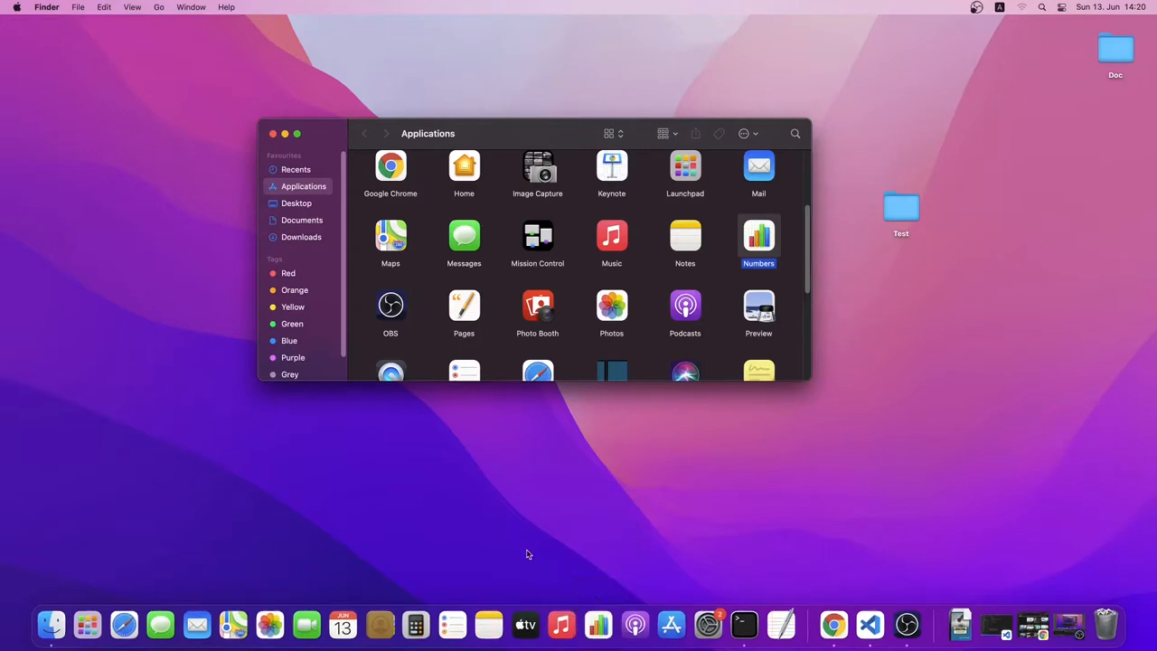
{"action": "mouse_move", "coordinate": [621, 557]}
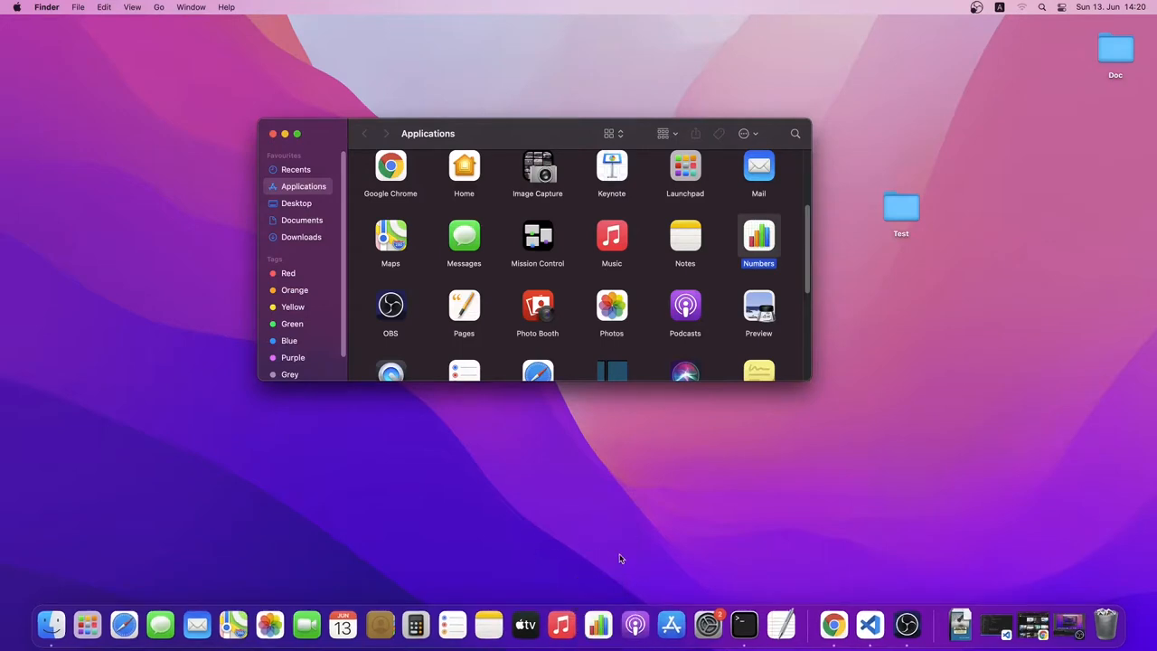
{"action": "mouse_move", "coordinate": [550, 466]}
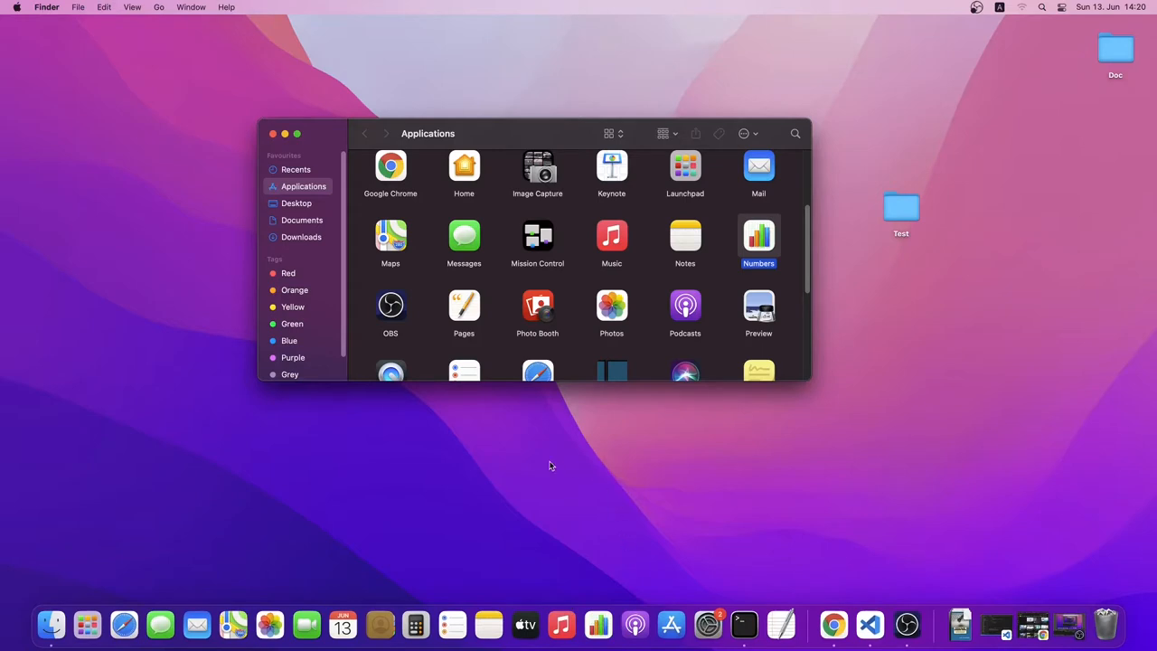